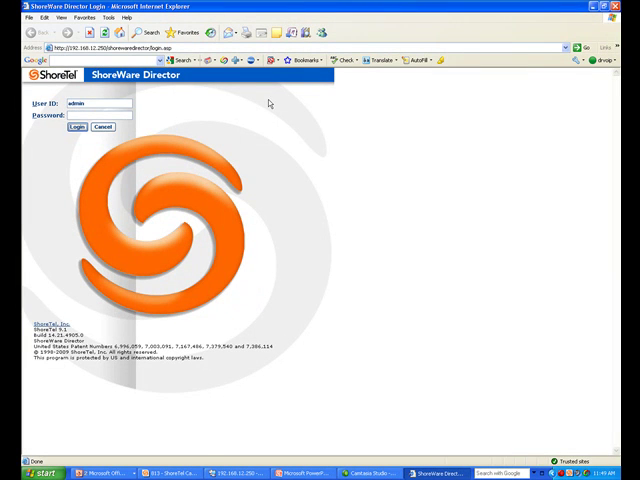
# Sign in as admin and show Administrator Preferences with play/record via extension 803.
pyautogui.click(80, 127)
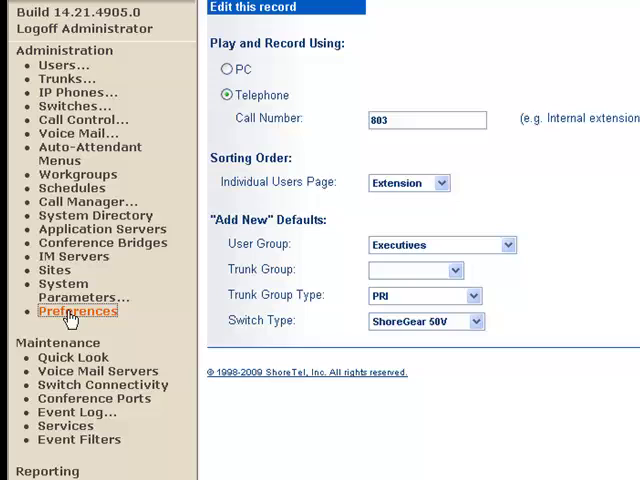
pyautogui.click(425, 119)
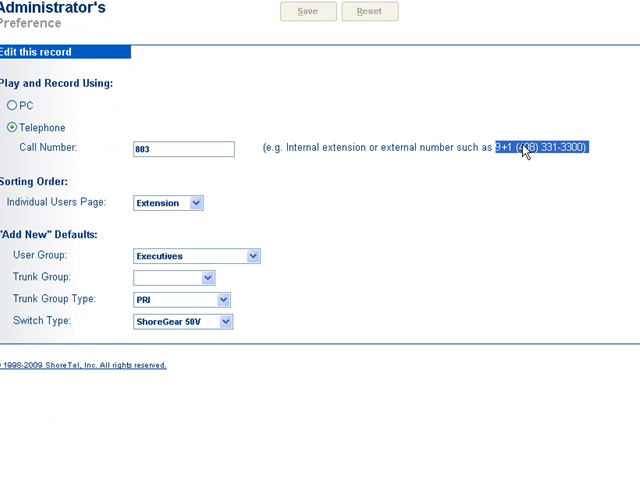
pyautogui.moveTo(218, 147)
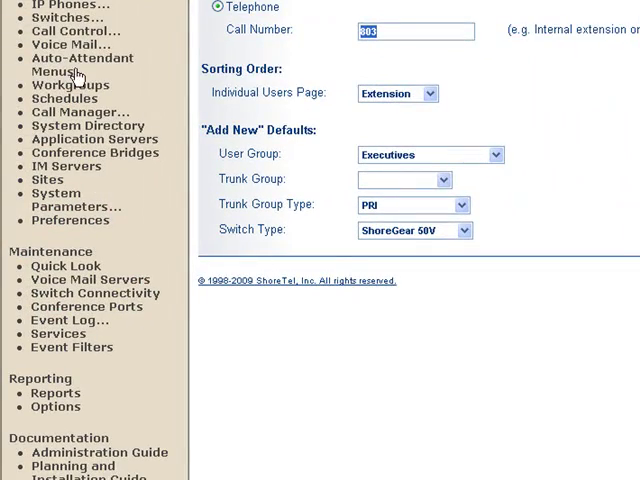
# Show the Auto-Attendant Menus list with MainGreeting and its extension.
pyautogui.click(53, 82)
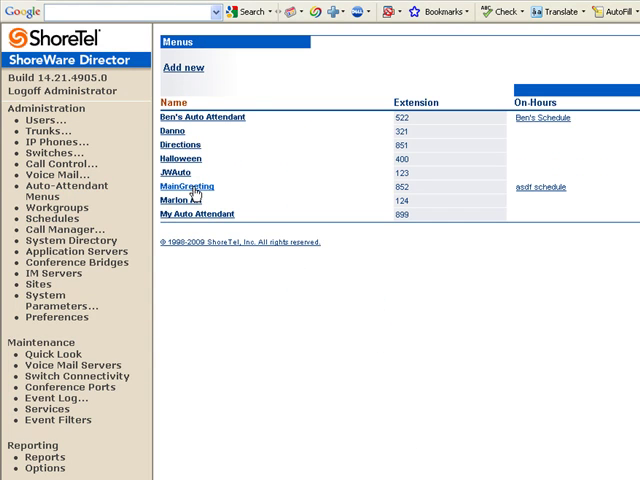
# Bring up the MainGreeting menu's edit page (extension 852) with its On-Hours prompt.
pyautogui.click(540, 187)
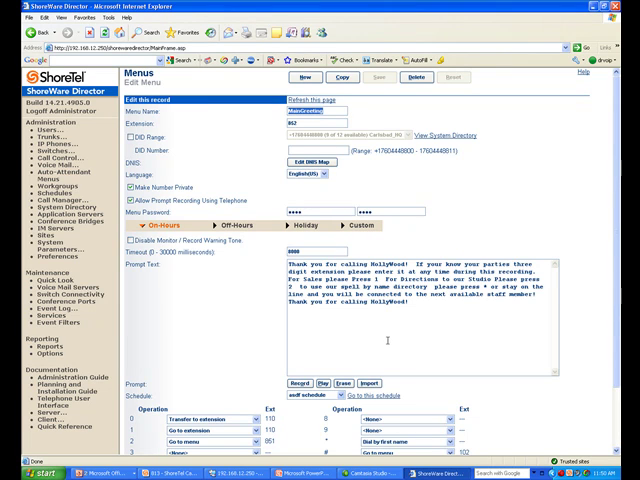
pyautogui.moveTo(568, 249)
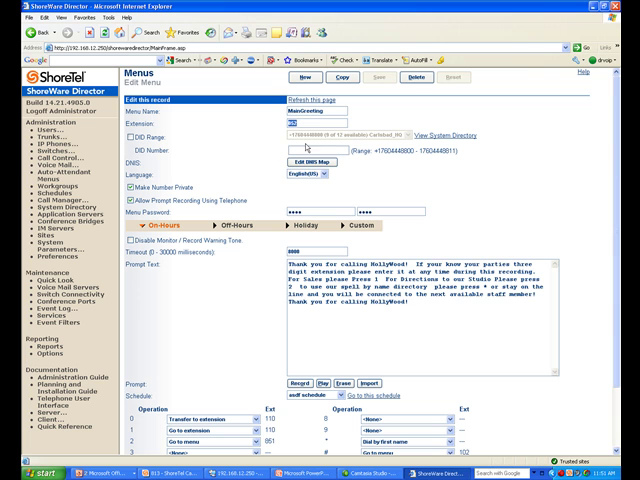
pyautogui.write('852')
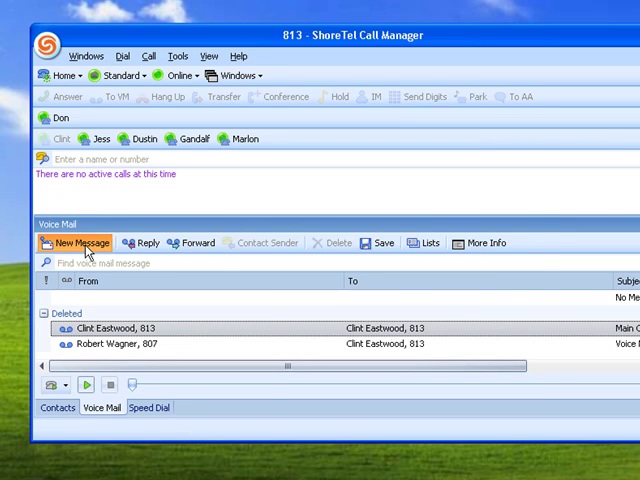
# Start a new voice message with subject OnHoursGreeting and record the greeting by phone.
pyautogui.click(78, 243)
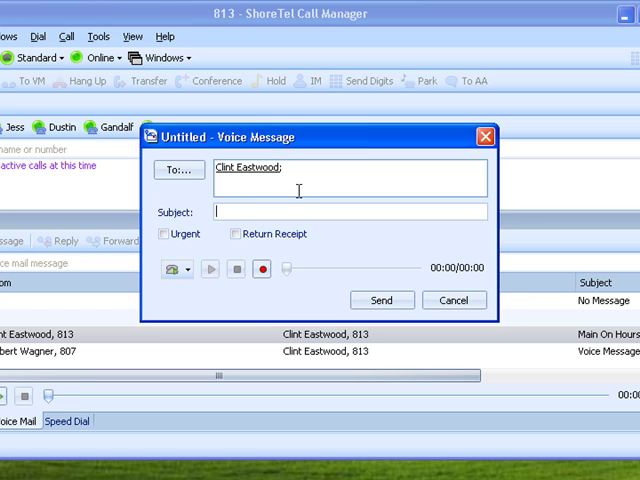
pyautogui.write('OnHoursGreeting')
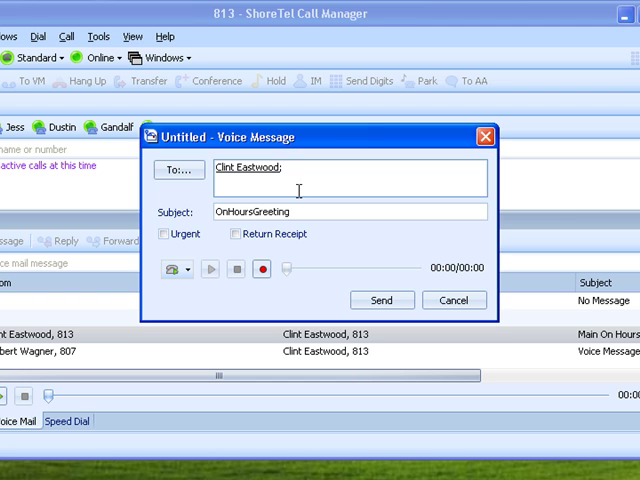
pyautogui.moveTo(270, 268)
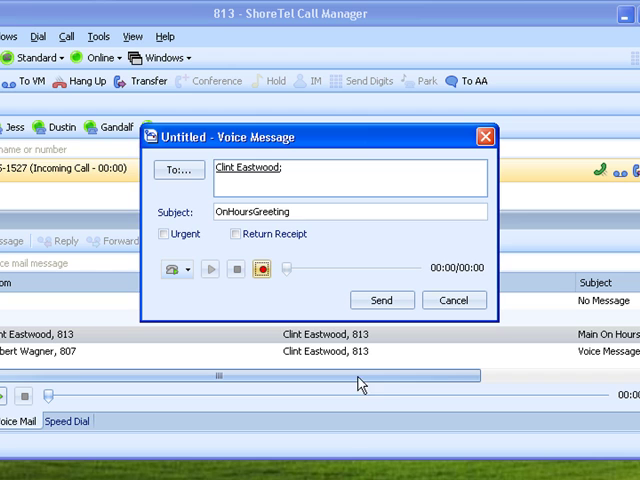
pyautogui.click(263, 269)
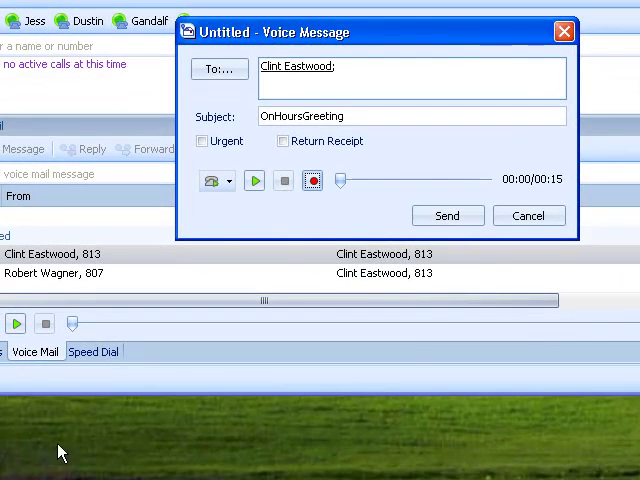
# Send the recorded greeting and begin exporting the received message as a .wav file.
pyautogui.click(528, 215)
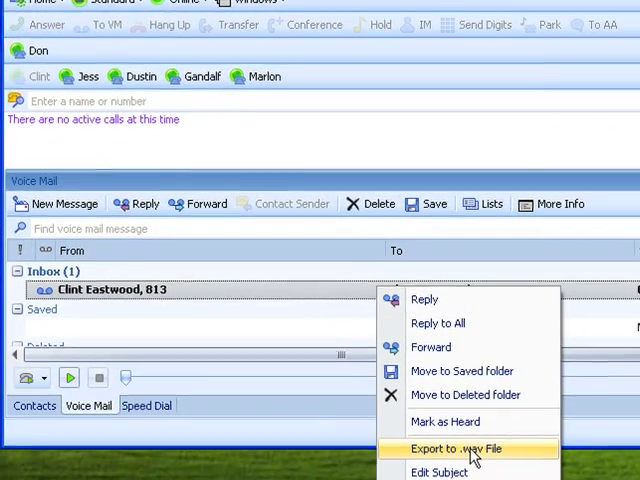
pyautogui.click(460, 448)
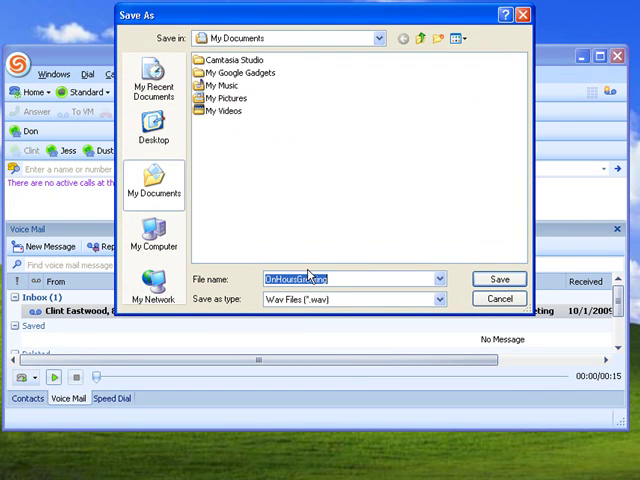
# Save the recording as OnHoursGreeting.wav in the Shoreline Data Prompts folder.
pyautogui.click(153, 242)
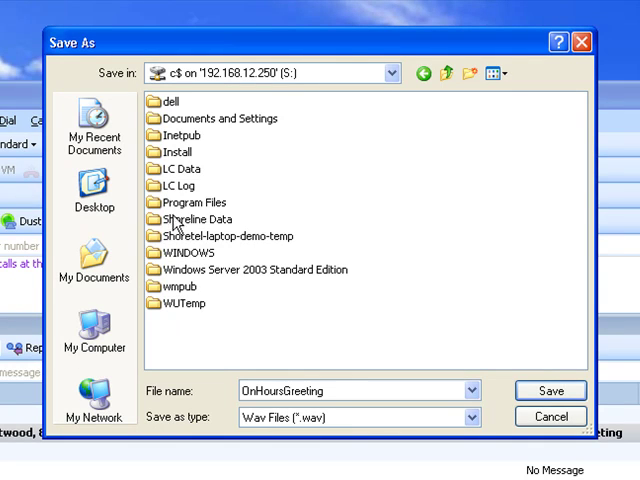
pyautogui.moveTo(193, 219)
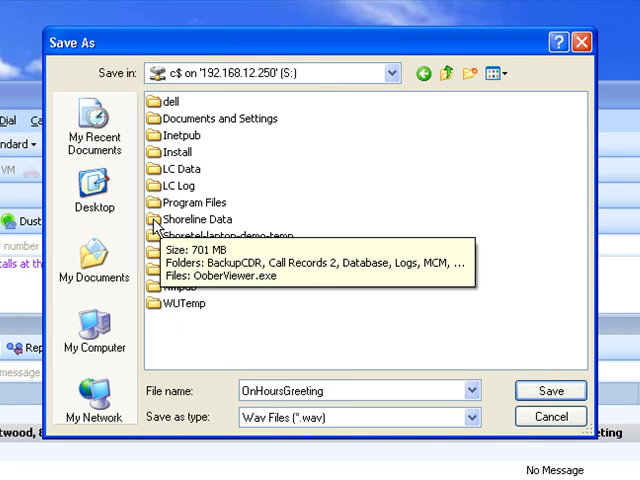
pyautogui.doubleClick(198, 219)
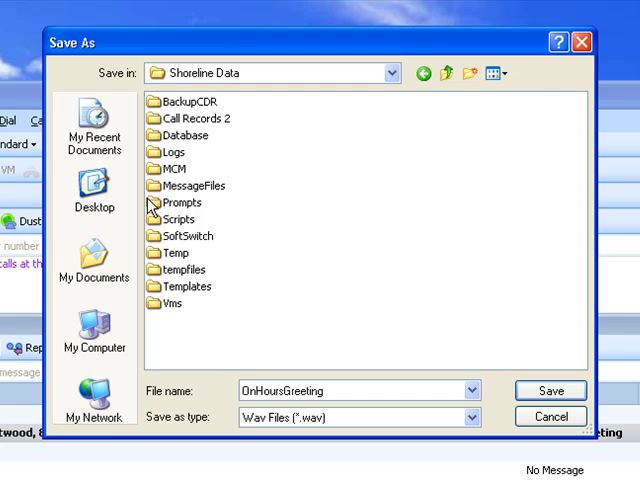
pyautogui.doubleClick(184, 202)
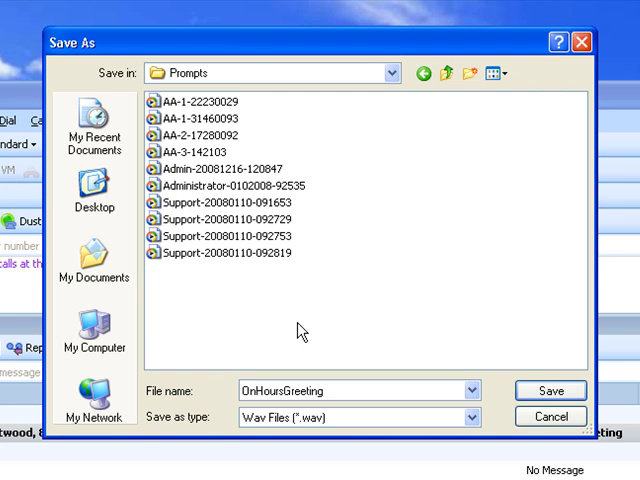
pyautogui.moveTo(444, 296)
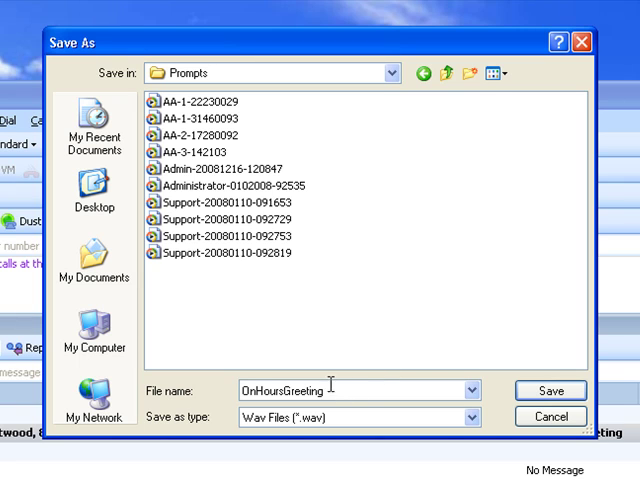
pyautogui.doubleClick(290, 390)
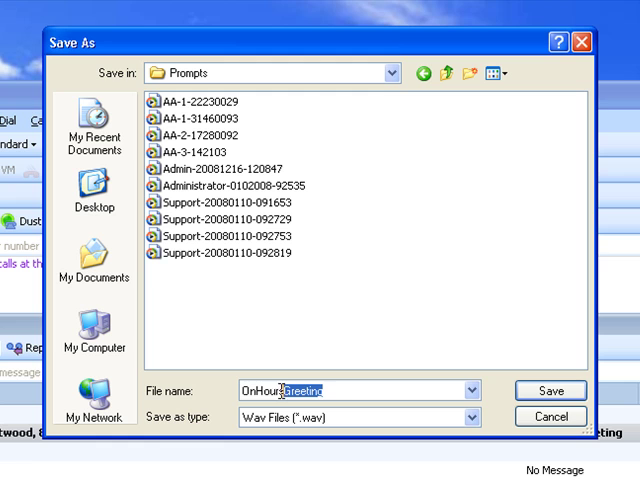
pyautogui.doubleClick(290, 390)
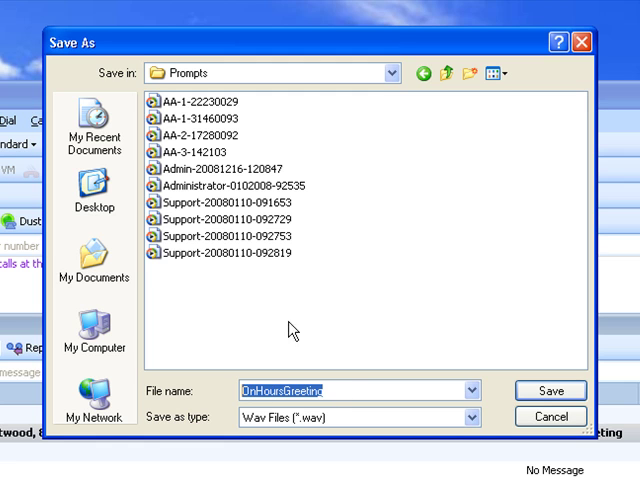
pyautogui.moveTo(185, 175)
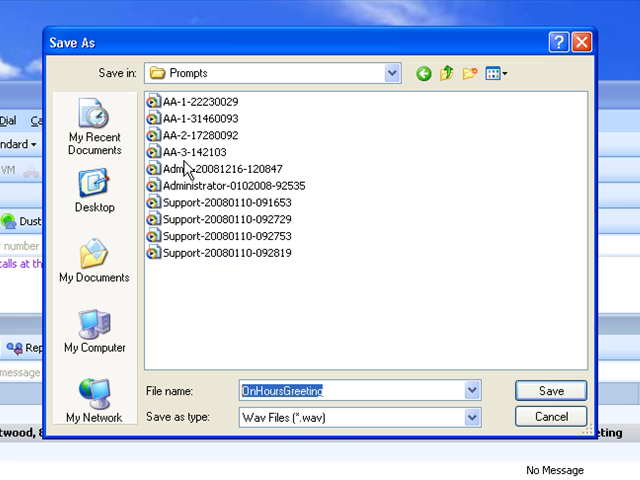
pyautogui.moveTo(220, 110)
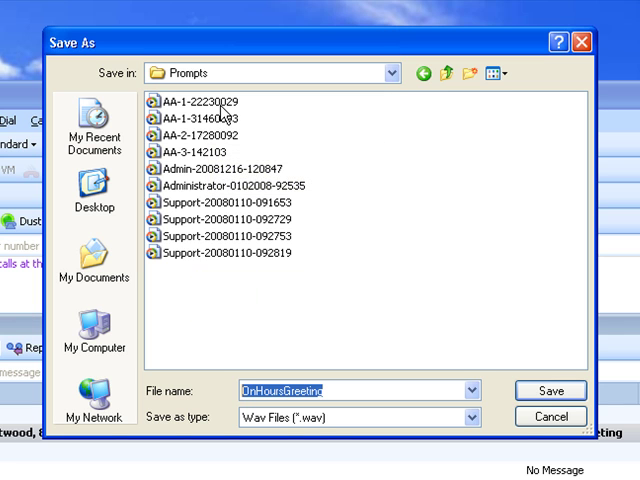
pyautogui.moveTo(325, 347)
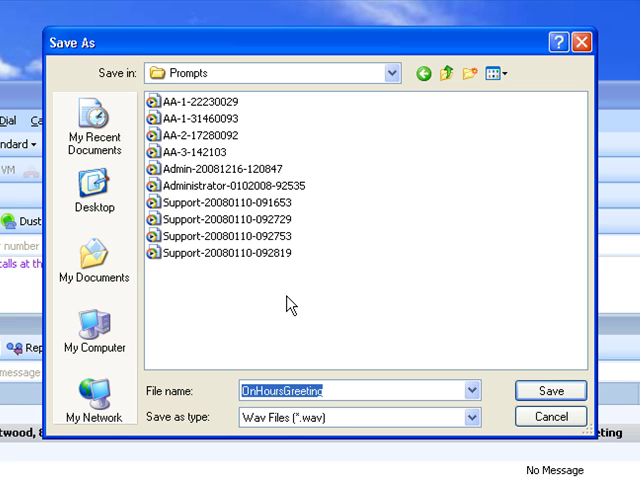
pyautogui.moveTo(178, 278)
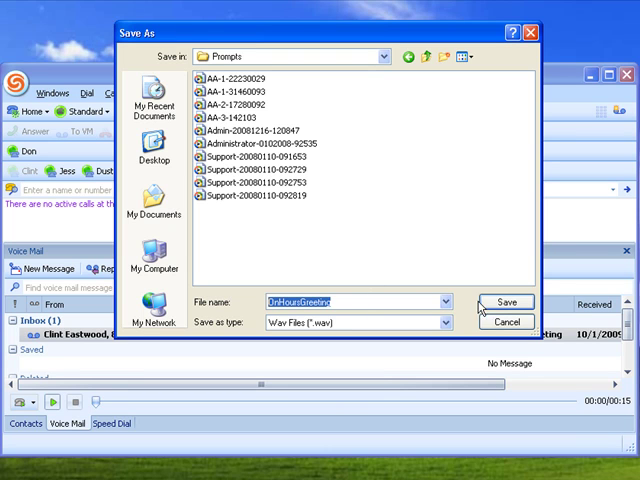
pyautogui.click(507, 301)
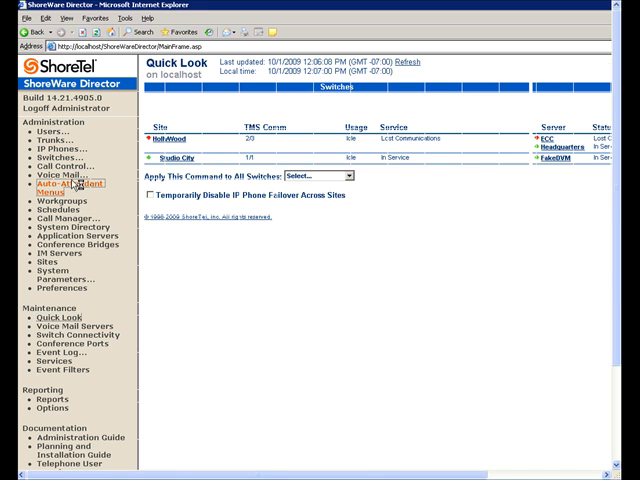
# Return to the MainGreeting menu and start importing a sound file for its On-Hours prompt.
pyautogui.click(52, 184)
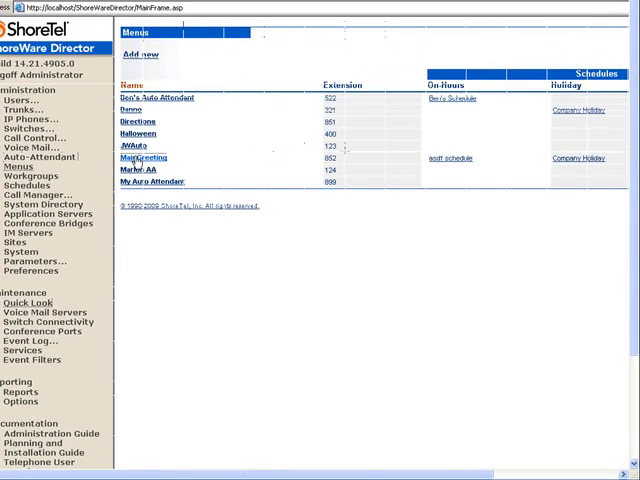
pyautogui.click(142, 157)
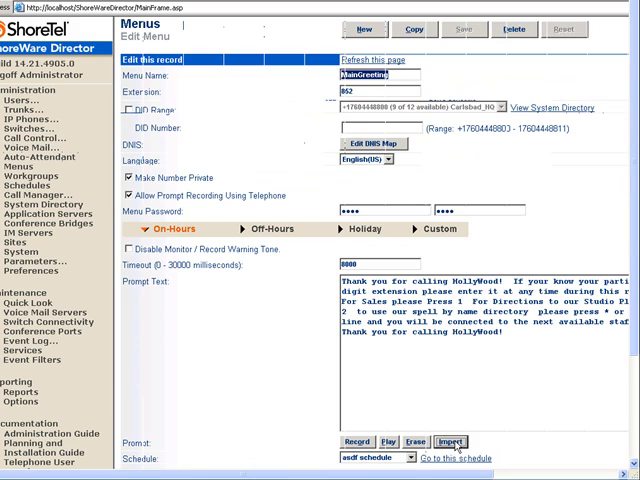
pyautogui.scroll(-3)
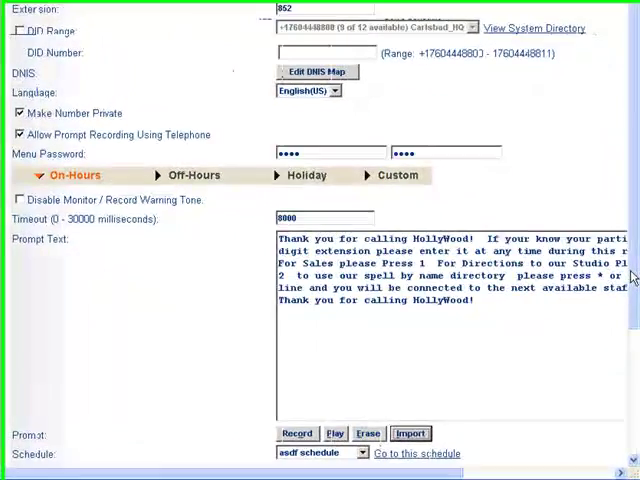
pyautogui.scroll(-3)
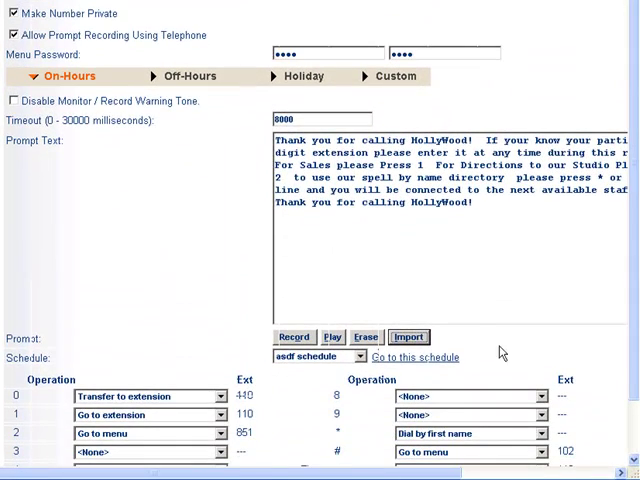
pyautogui.click(408, 337)
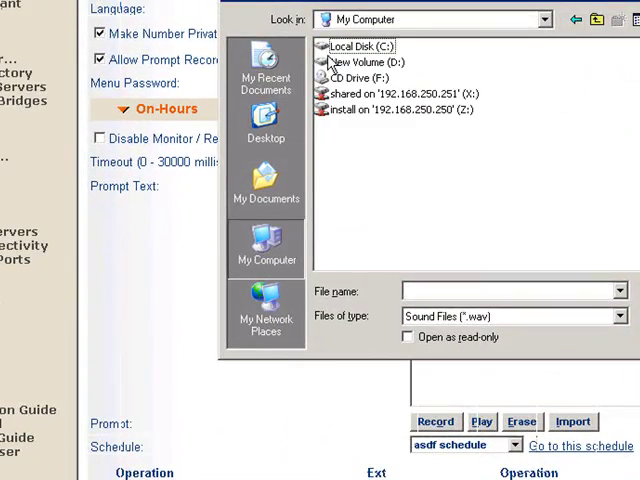
# Browse to C:\Shoreline Data\Prompts and select OnHoursGreeting.wav.
pyautogui.doubleClick(360, 46)
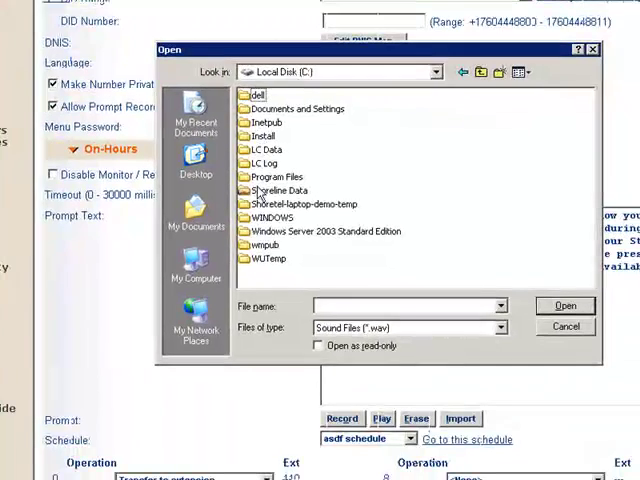
pyautogui.click(281, 189)
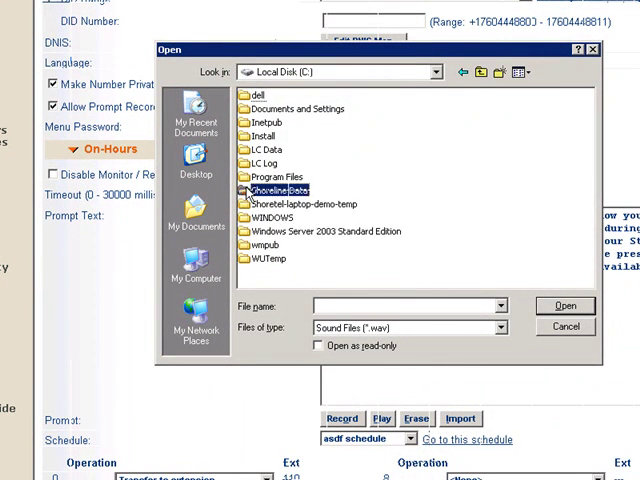
pyautogui.doubleClick(280, 191)
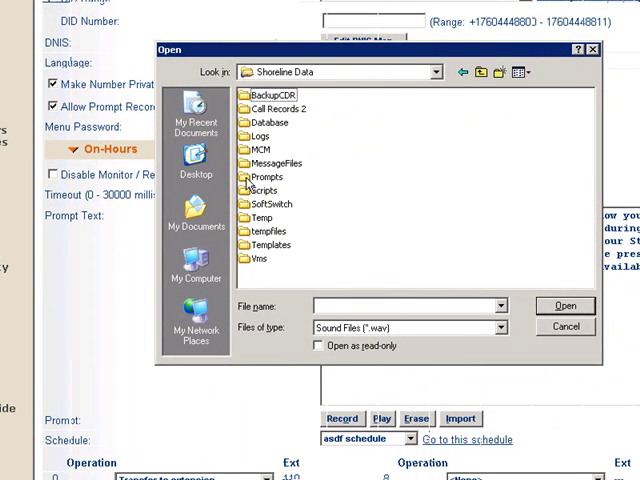
pyautogui.doubleClick(265, 176)
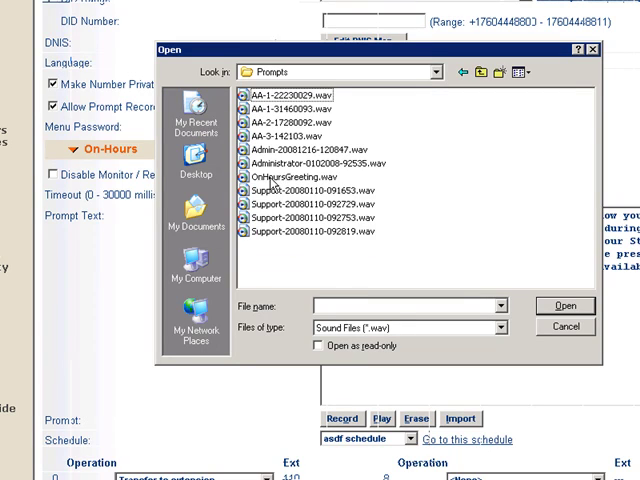
pyautogui.click(295, 177)
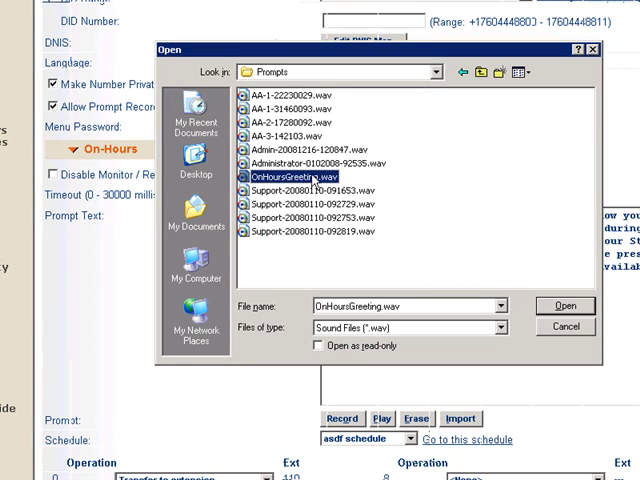